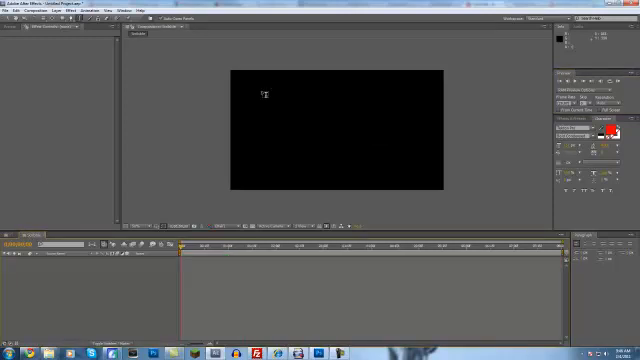
Write the title text 'TheNetwork' on the composition with the Horizontal Type tool.
{"action": "type", "text": "The"}
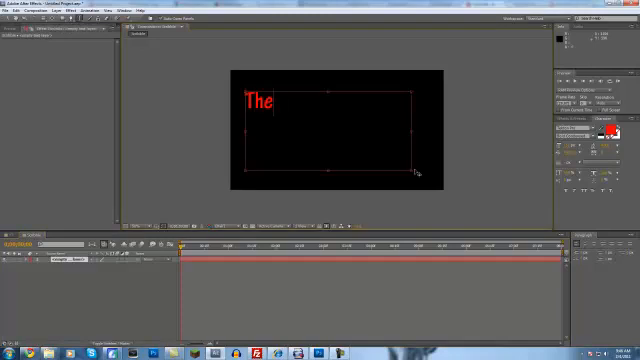
{"action": "type", "text": "NEtwork+"}
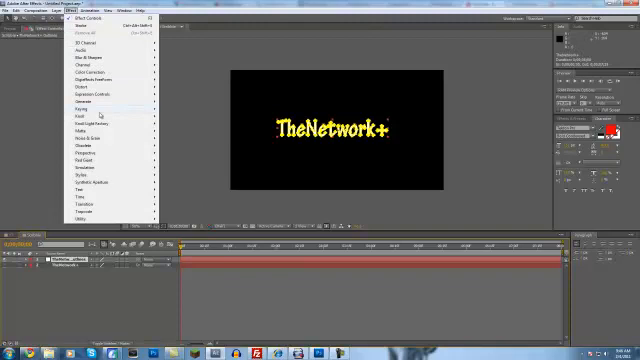
Apply the Generate > Stroke effect to the title layer.
{"action": "left_click", "coordinate": [90, 104]}
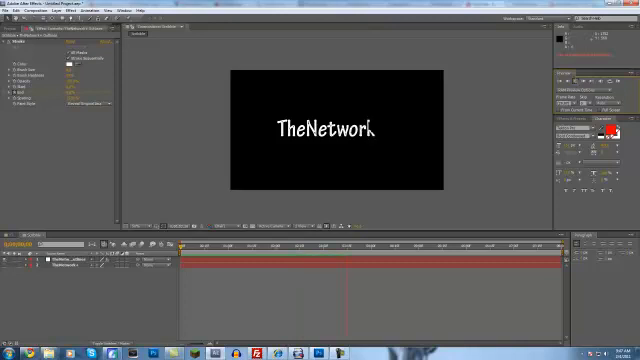
Add the '+' to the title and bring up the Effect menu for Scribble.
{"action": "type", "text": "+"}
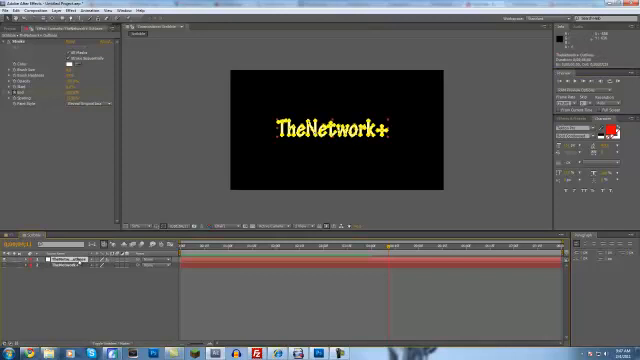
{"action": "left_click", "coordinate": [40, 8]}
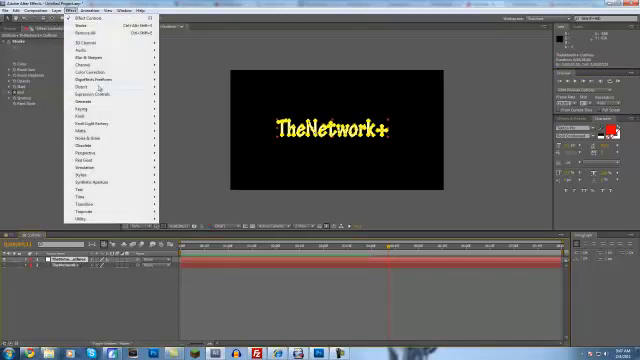